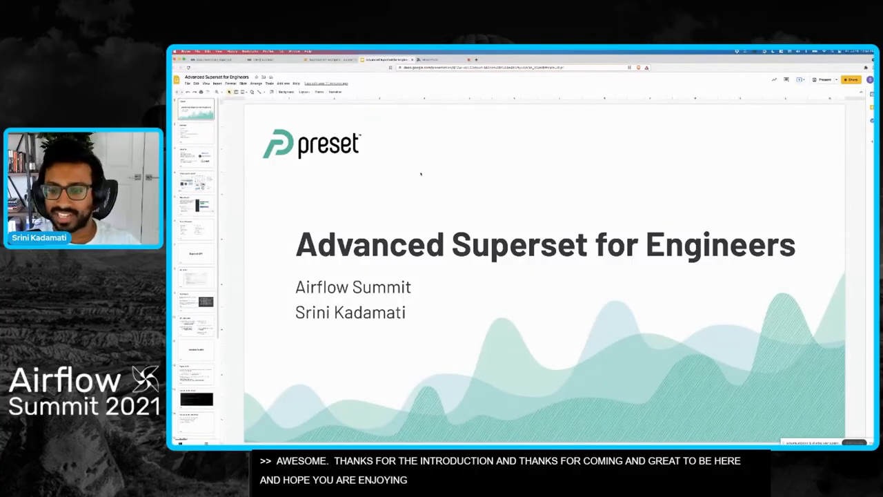
Present the deck and advance to the 'What is Apache Superset?' slide.
click(822, 79)
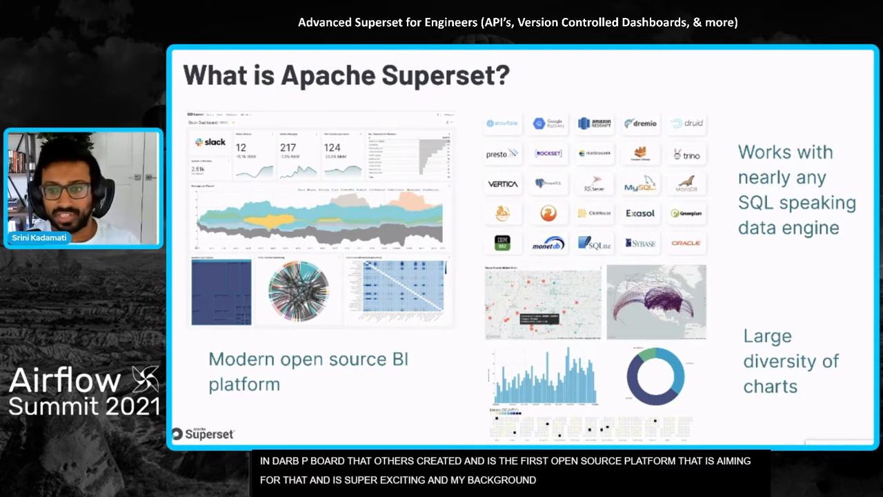
key(Right)
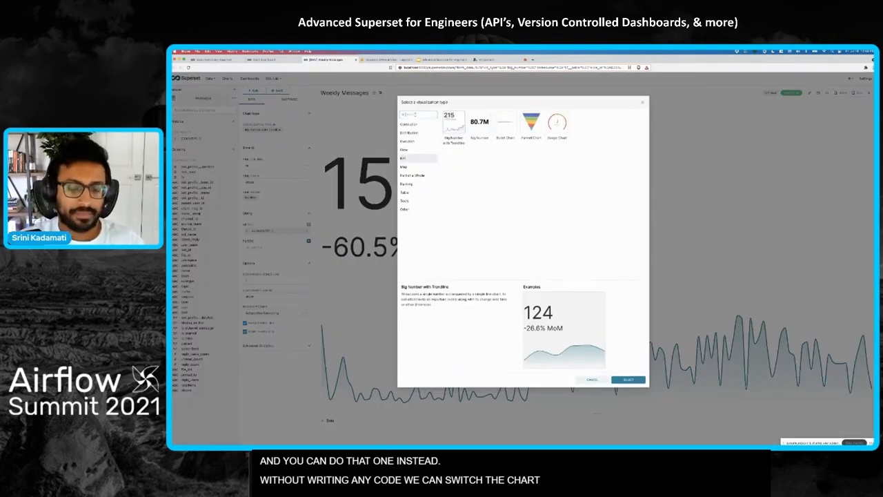
Dismiss the chart type gallery unchanged and return to the Slack community dashboard.
click(627, 380)
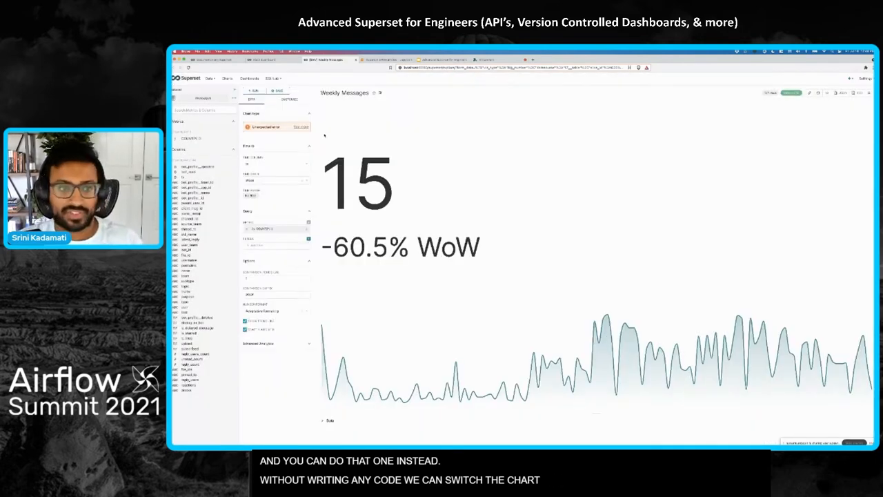
click(301, 127)
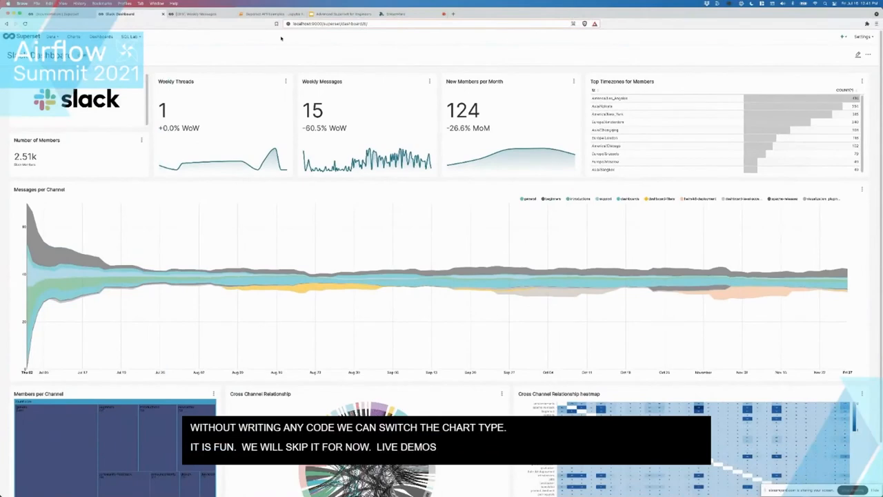
mouse_move(430, 81)
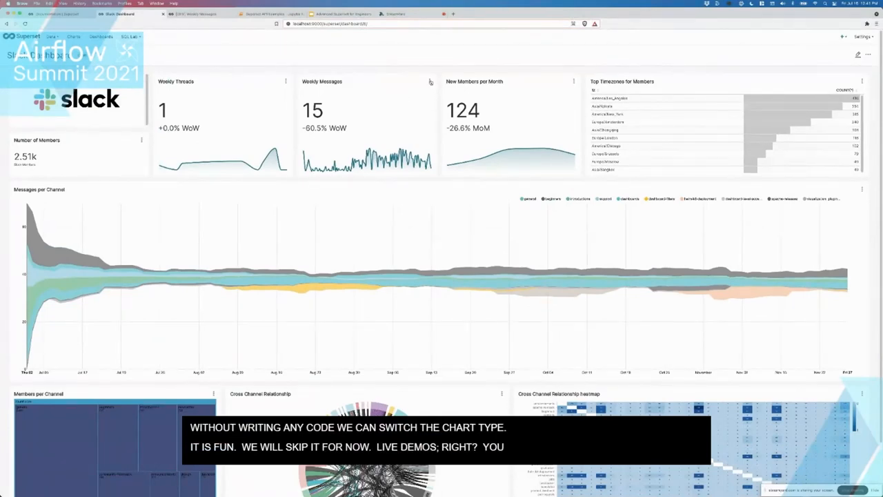
mouse_move(150, 39)
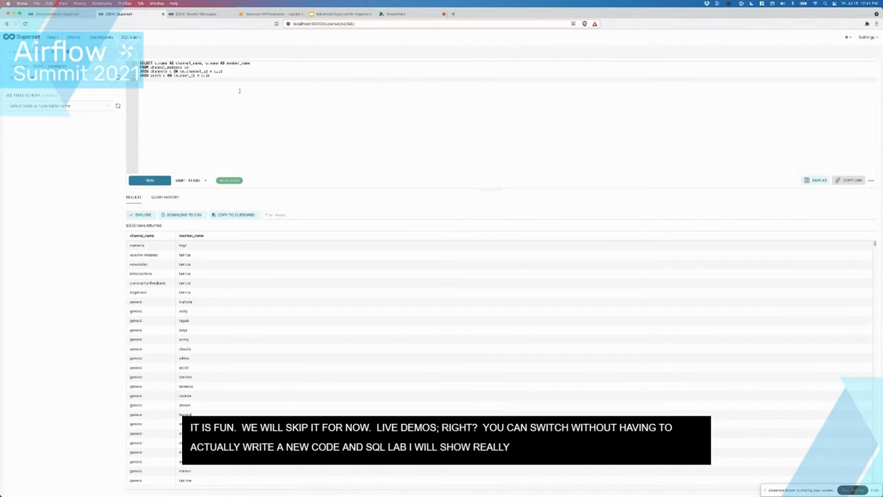
Rerun the query and save its results as a new virtual dataset named 'Users and Channels'.
click(149, 179)
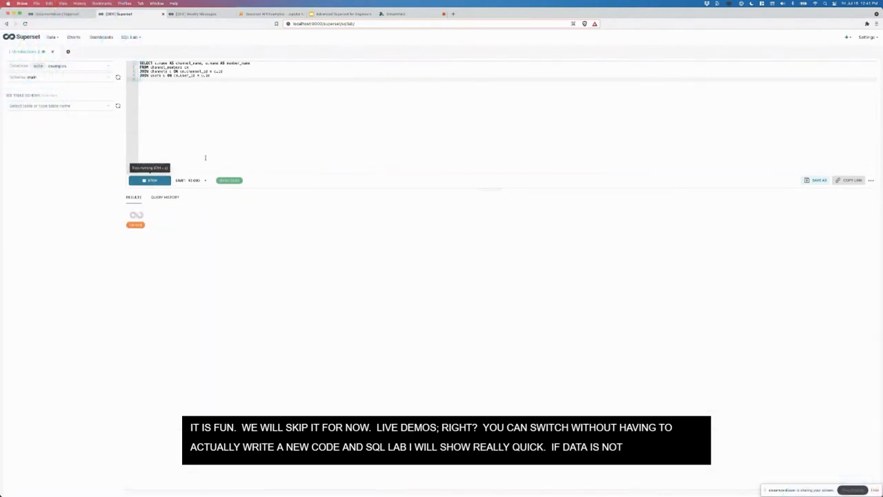
click(149, 180)
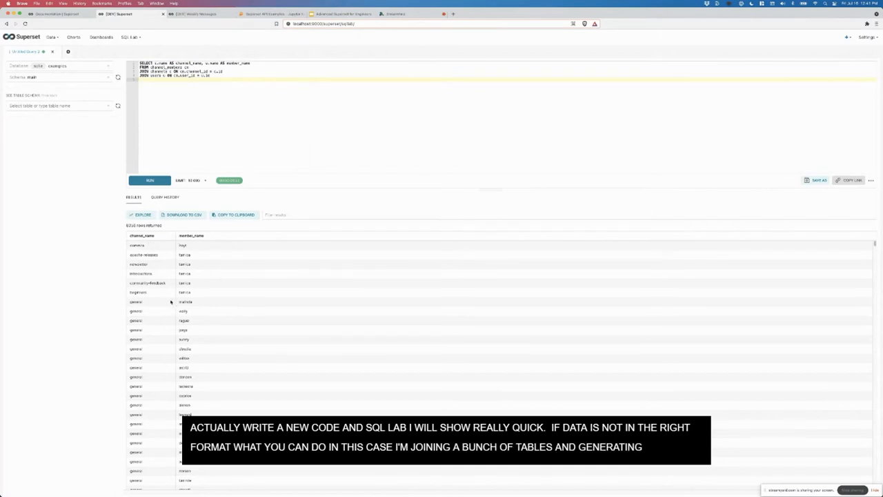
click(820, 180)
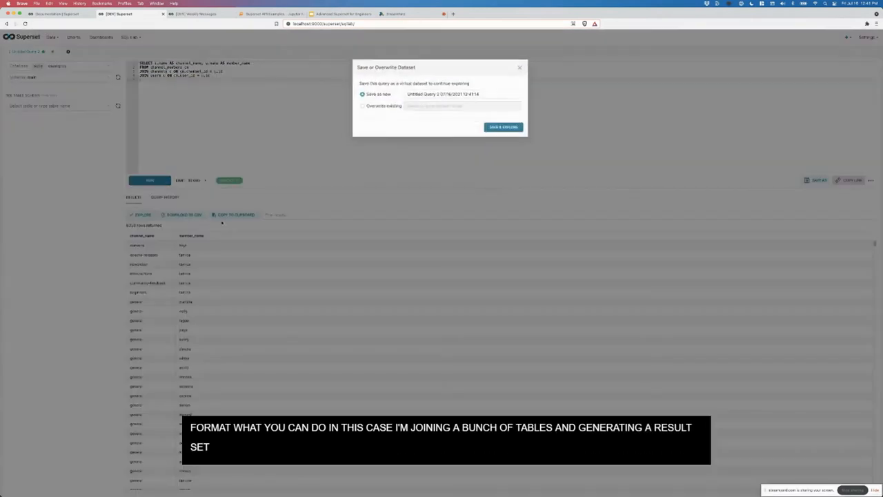
click(462, 94)
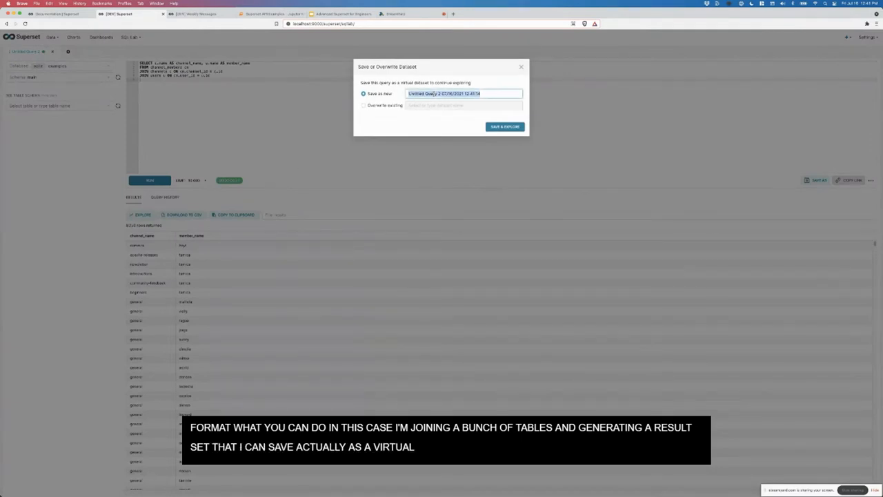
text(Users and Channels)
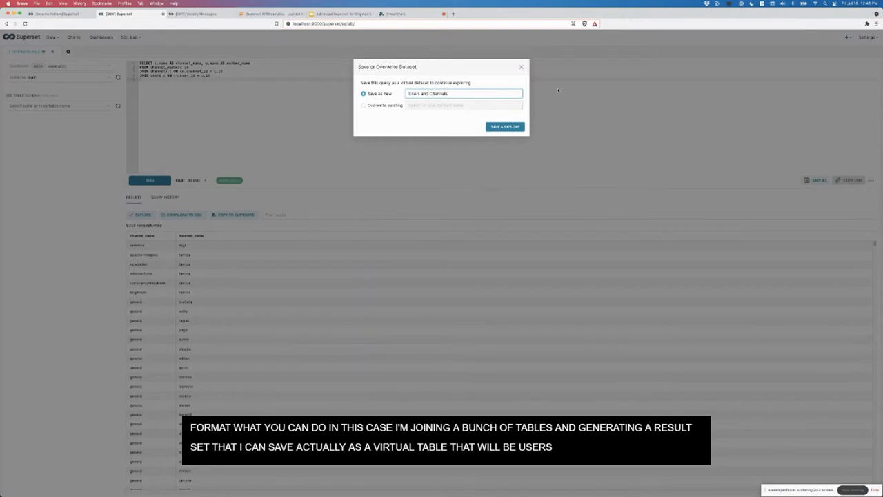
click(505, 127)
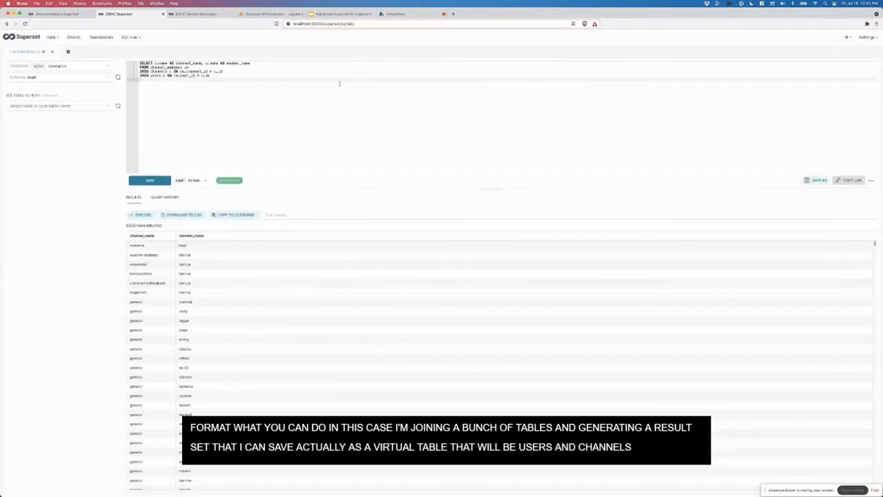
click(338, 14)
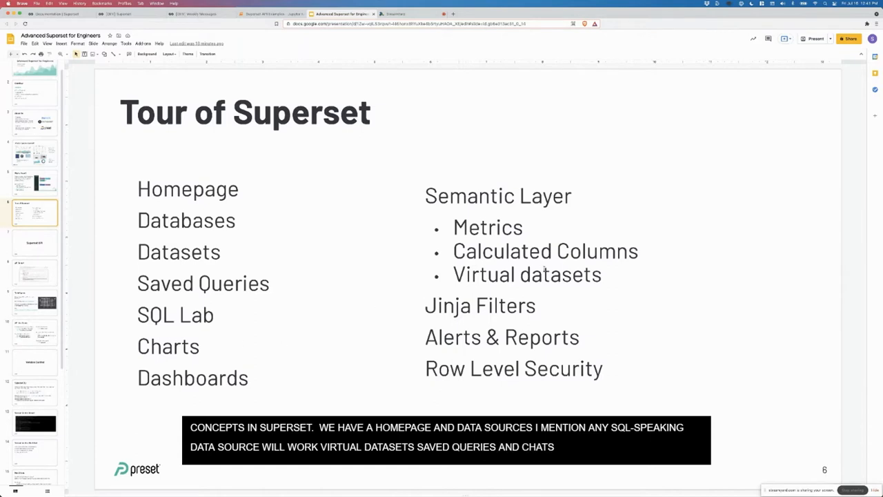
text(AND DARB BURREDS)
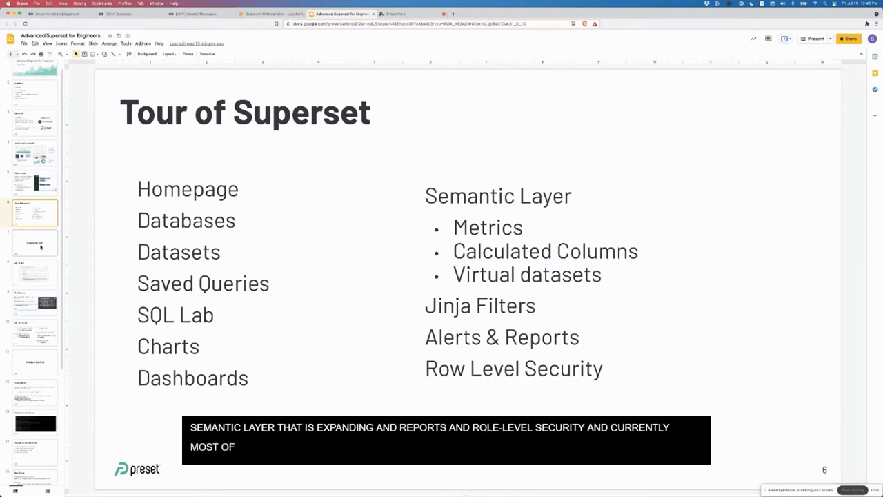
click(34, 243)
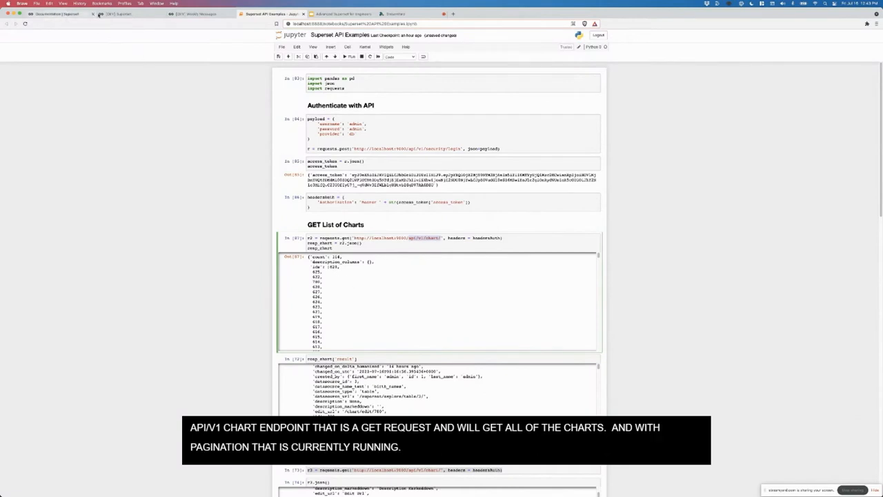
click(195, 13)
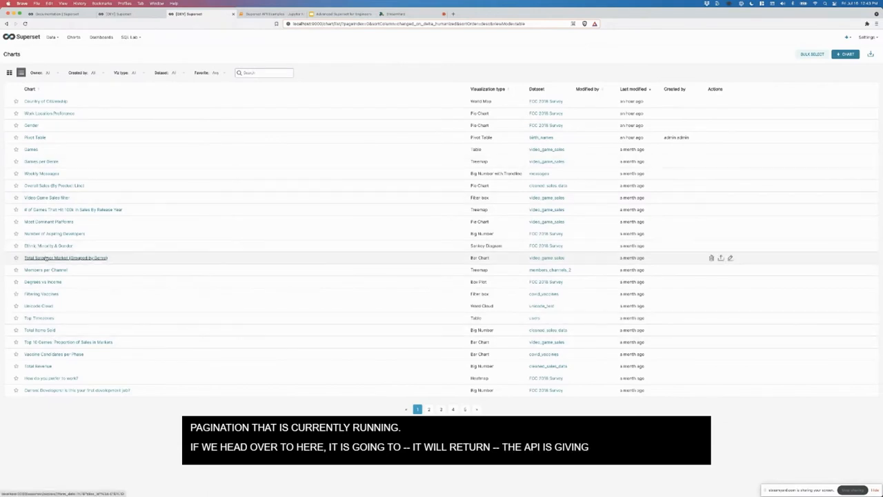
click(265, 13)
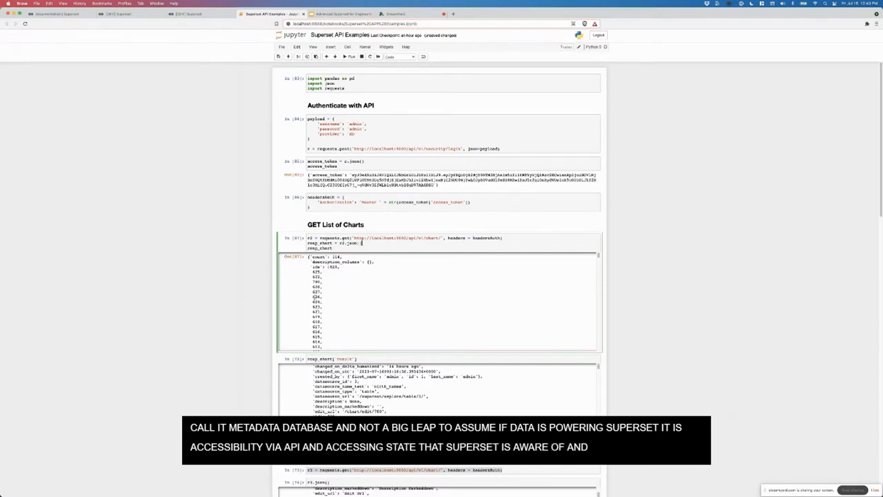
Scroll through the single-chart JSON output showing owners and params.
scroll(down, 3)
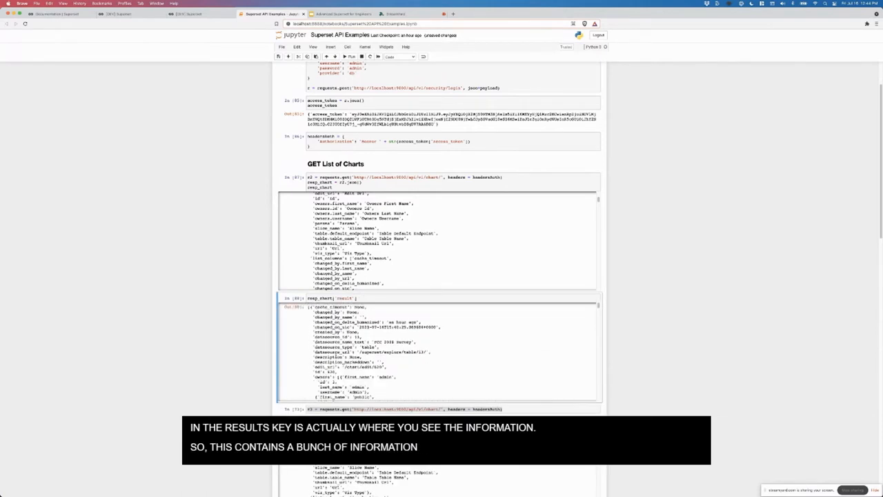
mouse_move(373, 307)
text([0)
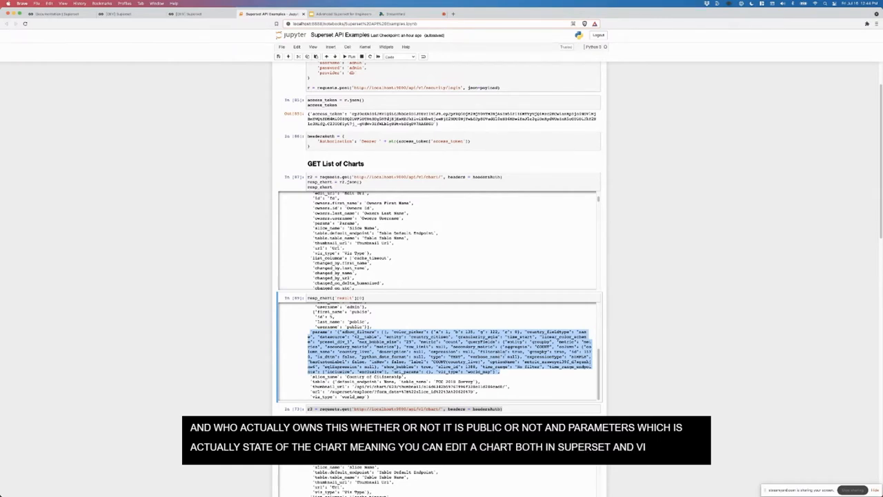
scroll(down, 3)
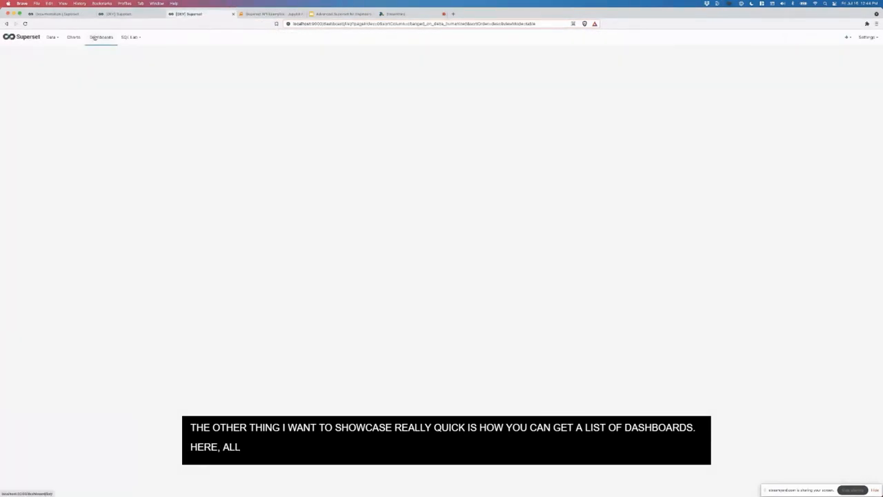
Return to the Jupyter tab's GET List of Dashboards and JSON Metadata cells.
click(269, 14)
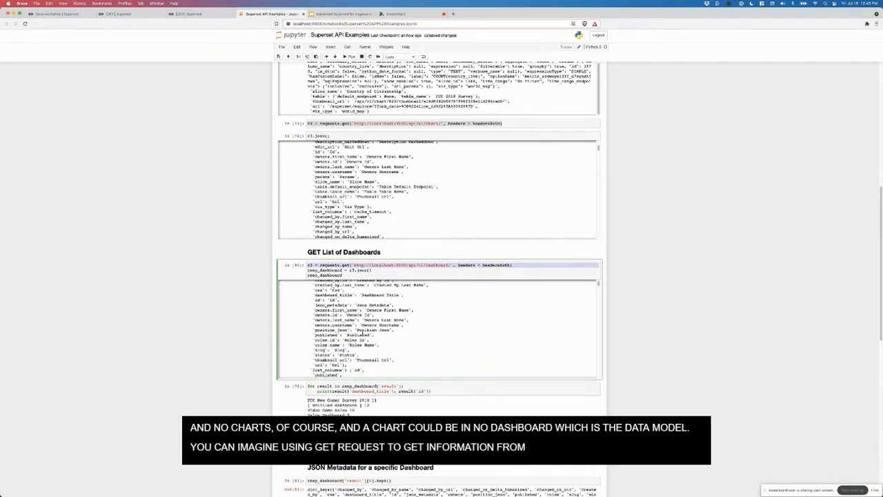
scroll(down, 3)
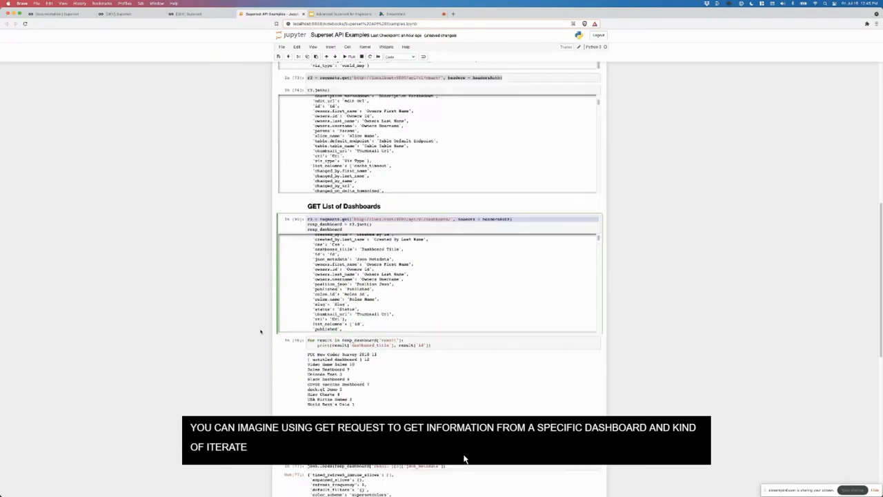
scroll(down, 3)
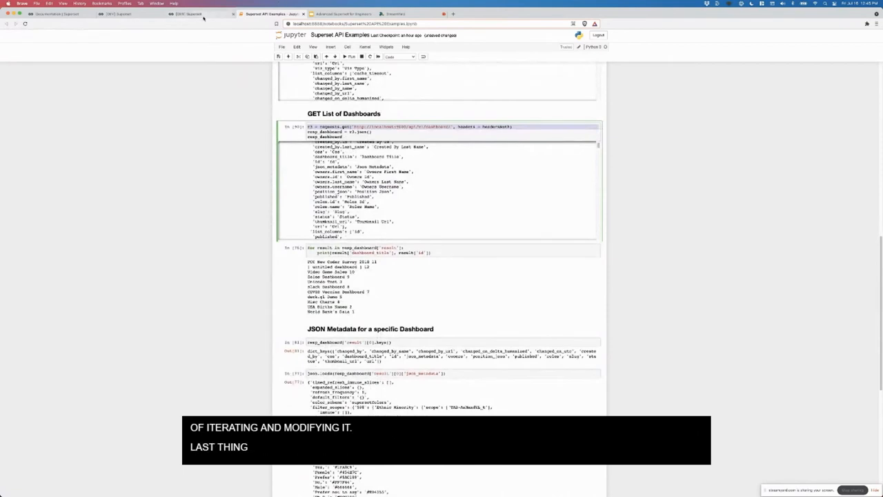
Review the FCC New Coder Survey 2018 dashboard's properties and its Advanced JSON metadata.
click(198, 14)
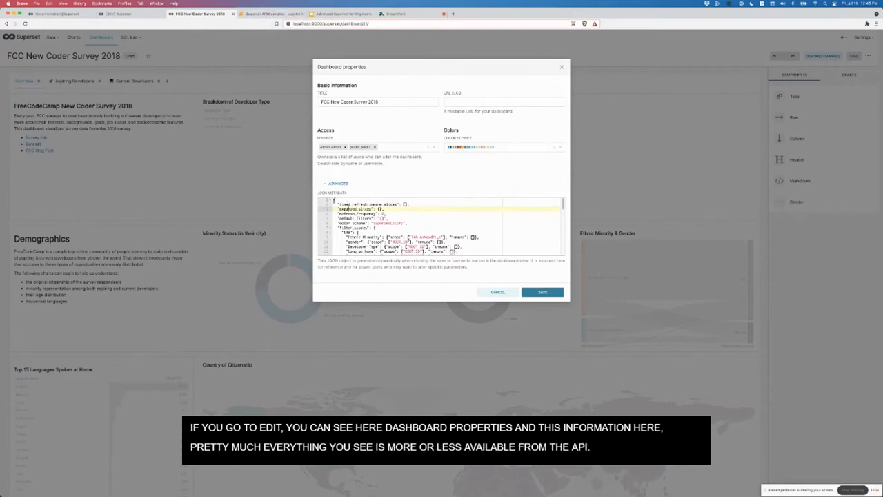
scroll(down, 3)
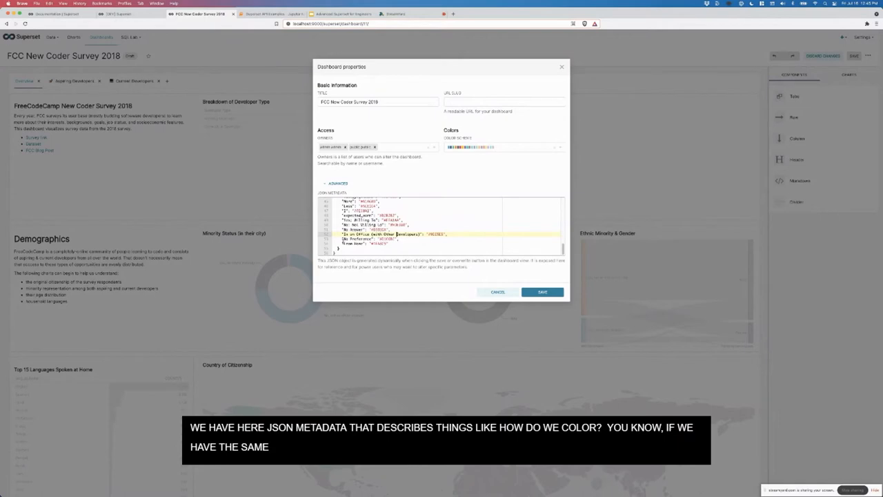
scroll(down, 3)
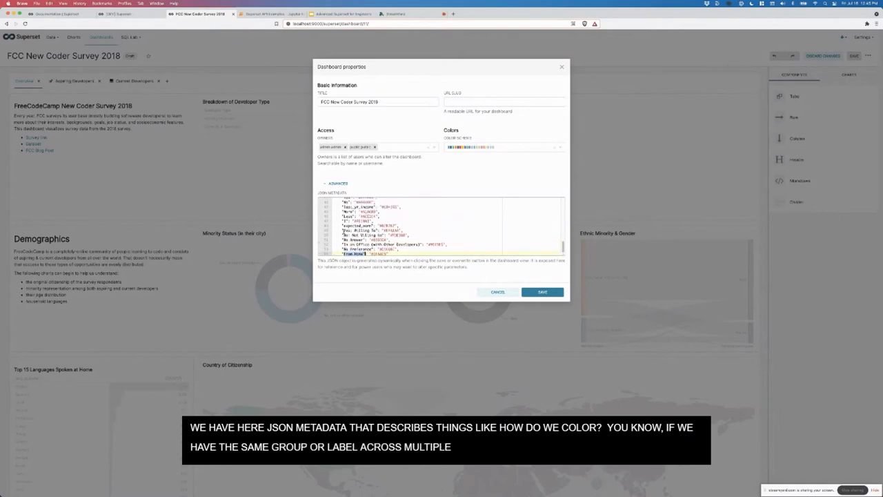
scroll(down, 3)
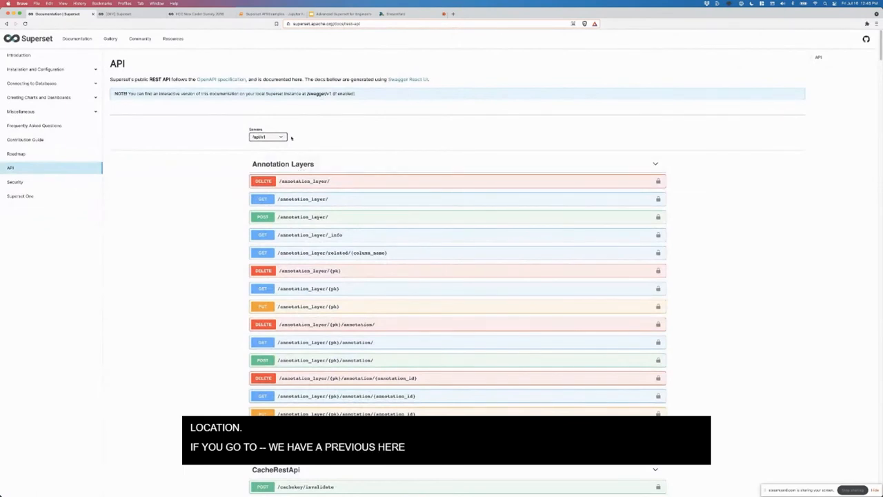
mouse_move(409, 245)
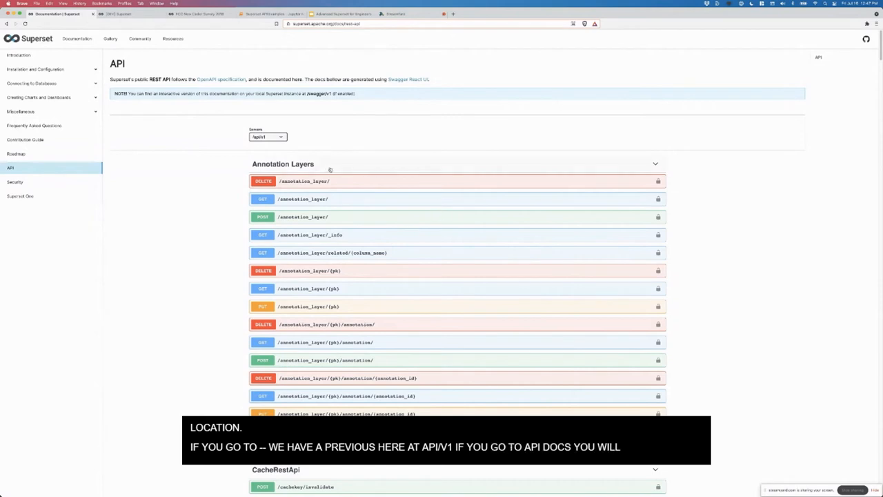
Scroll the Swagger docs from Annotation Layers past Charts down to the Dashboards endpoints.
scroll(down, 3)
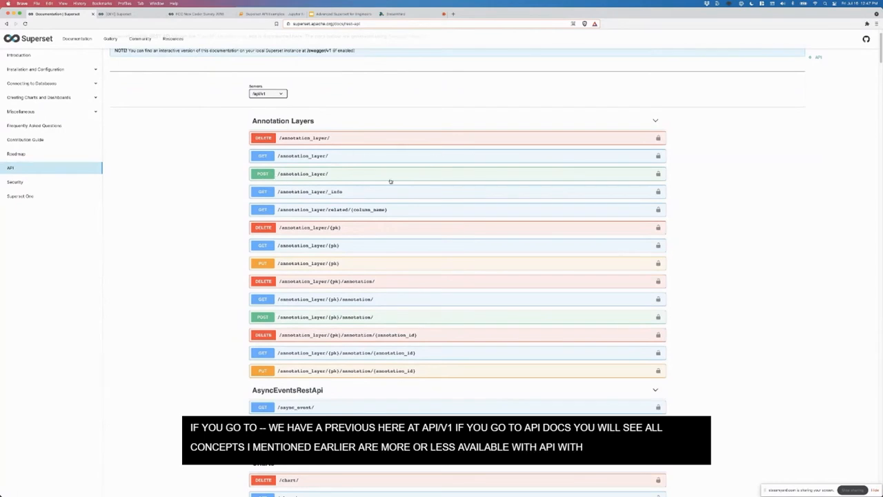
scroll(down, 3)
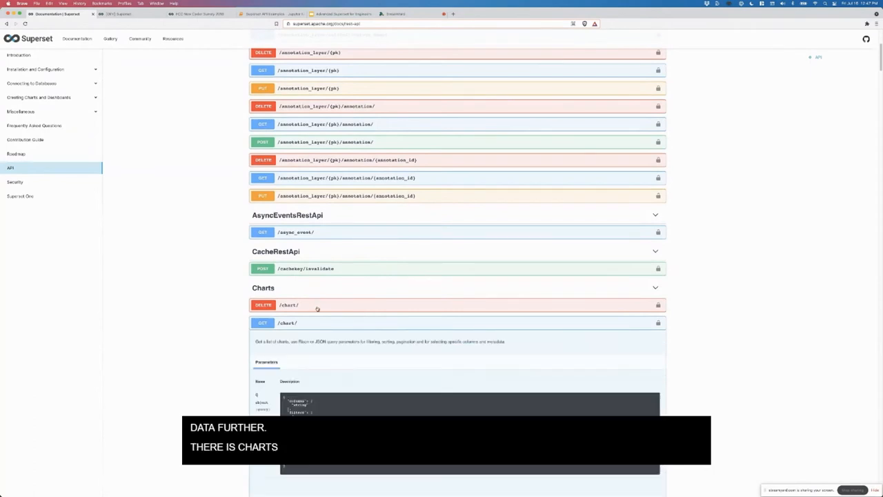
scroll(down, 3)
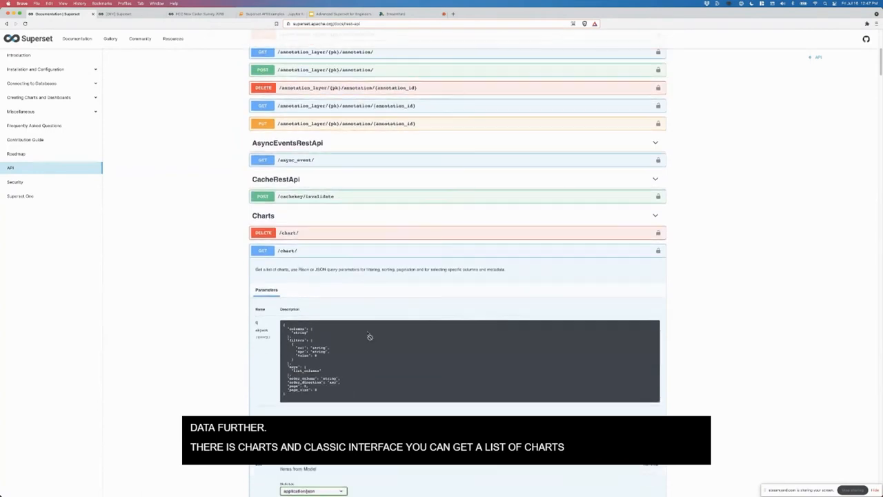
scroll(down, 3)
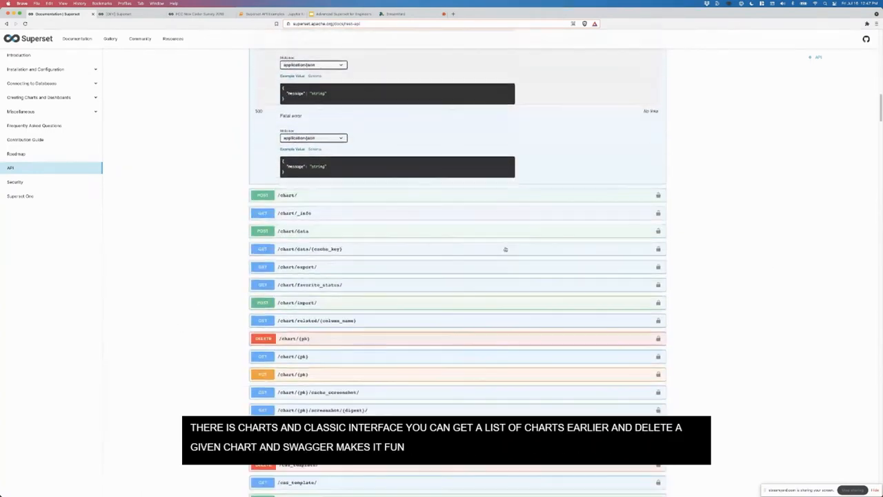
scroll(down, 3)
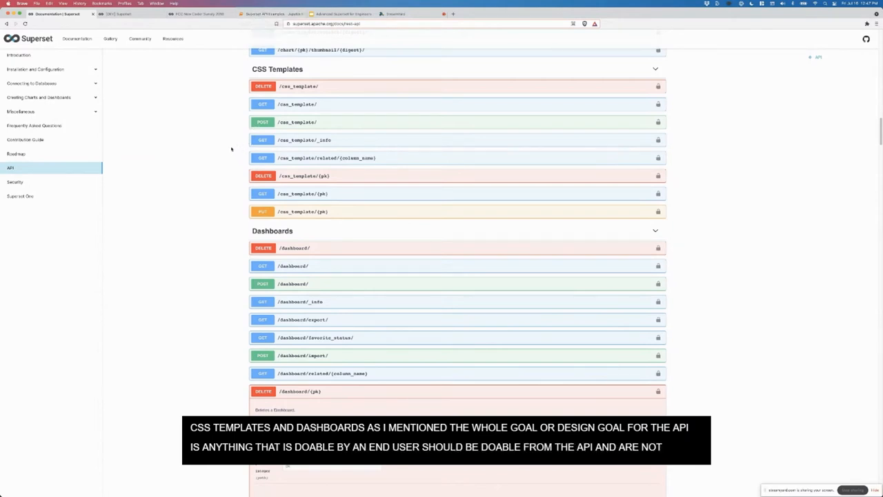
Return to the 'API Use Cases' slide on dashboard import/export endpoints.
click(338, 13)
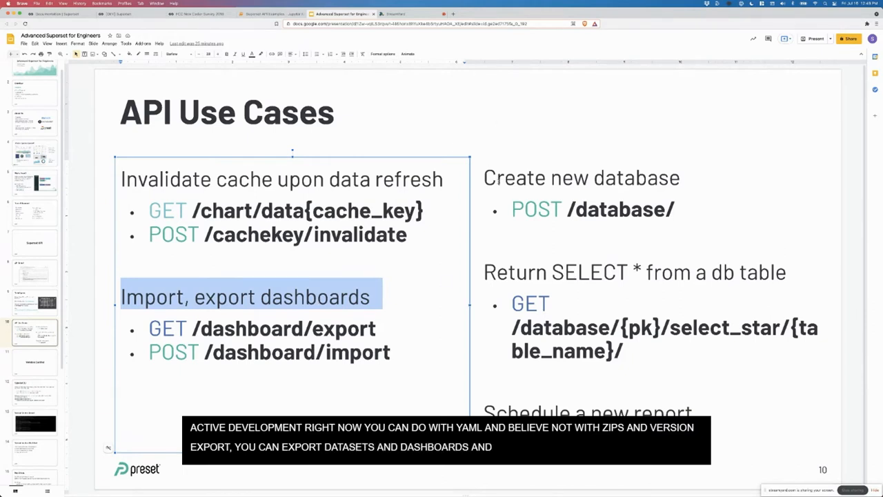
Select the 'Return SELECT * from a db table' text, then jump to the Superset CLI slide.
click(583, 177)
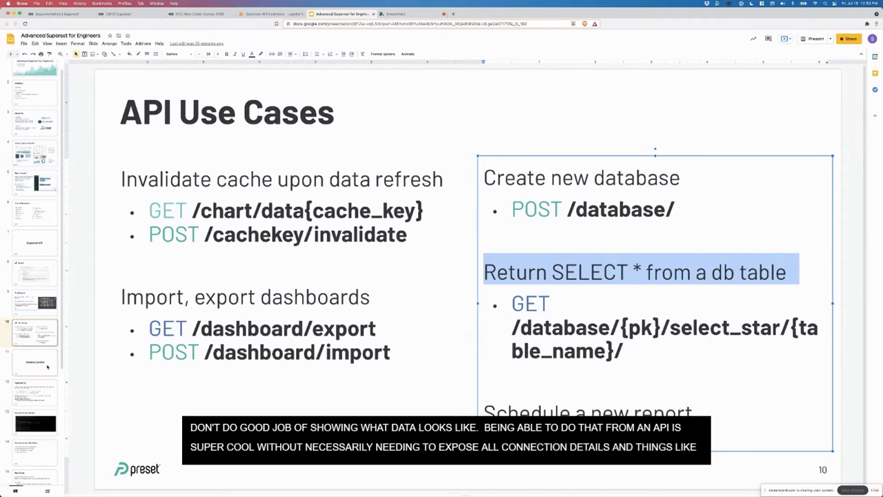
click(35, 361)
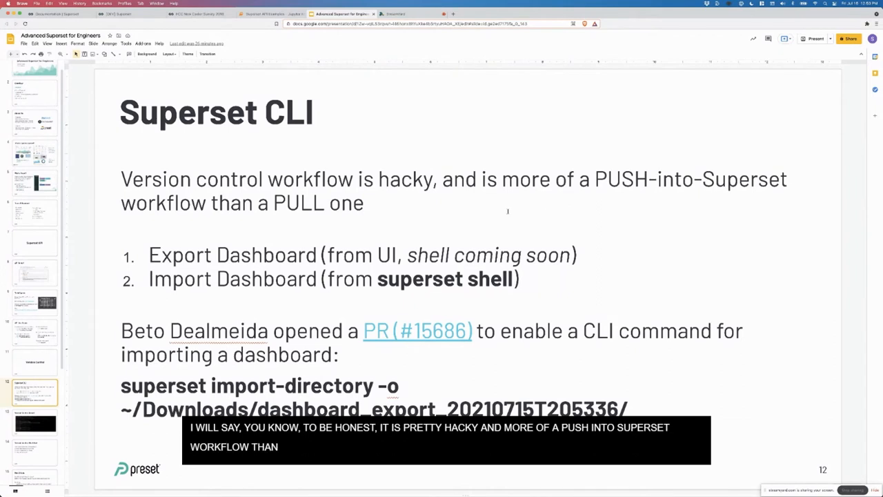
Show the 'Version Control Workflow' slide: iterate, export, check into GitHub, set up CI.
double_click(348, 254)
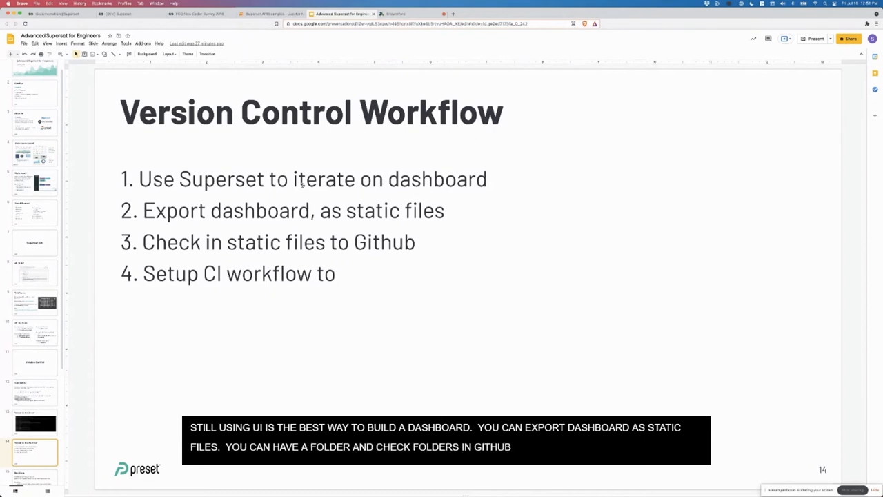
text(AND START CLASSIC)
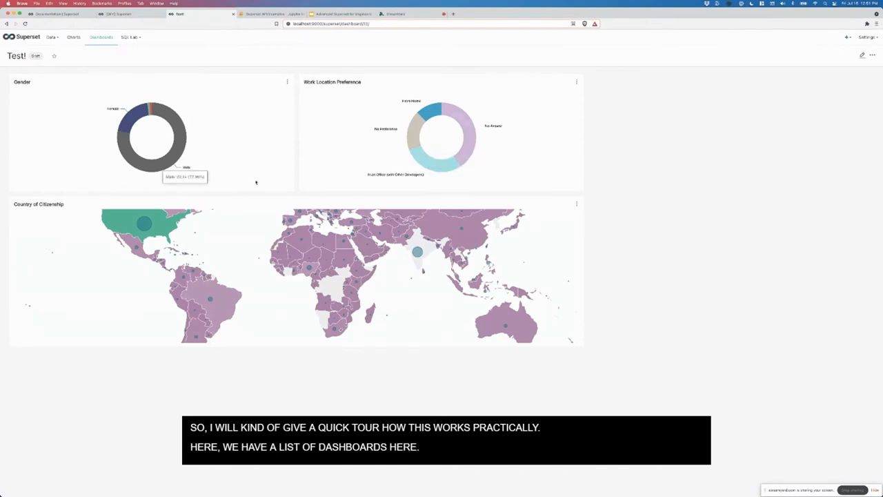
mouse_move(17, 124)
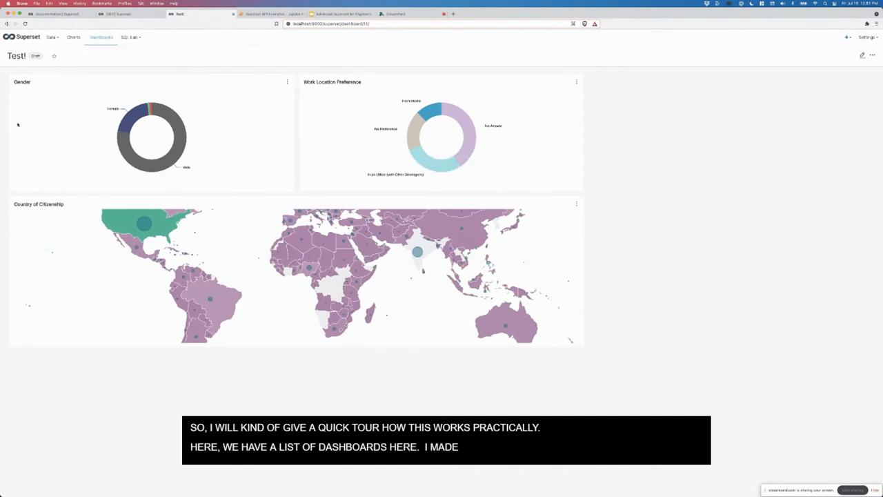
Export the Test! dashboard from the Dashboards list and save the zip archive.
click(100, 36)
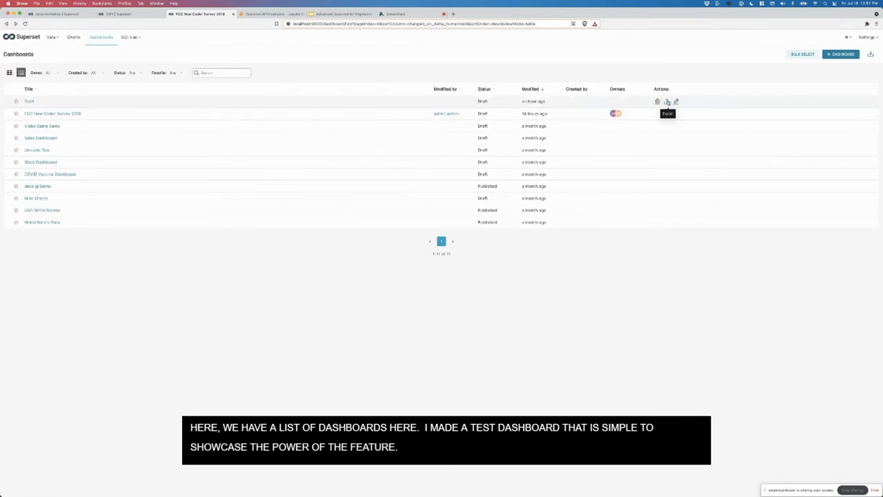
click(657, 102)
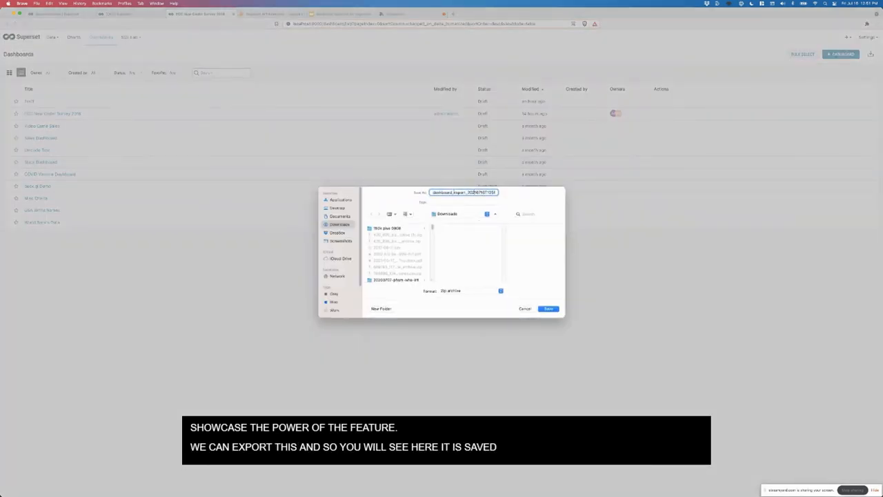
click(549, 309)
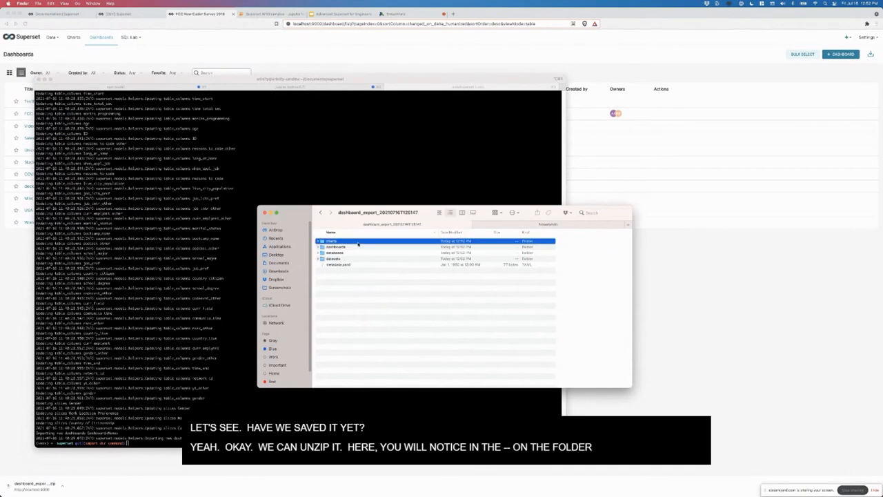
Browse the export's charts subfolder of per-chart YAML files in Finder.
double_click(331, 240)
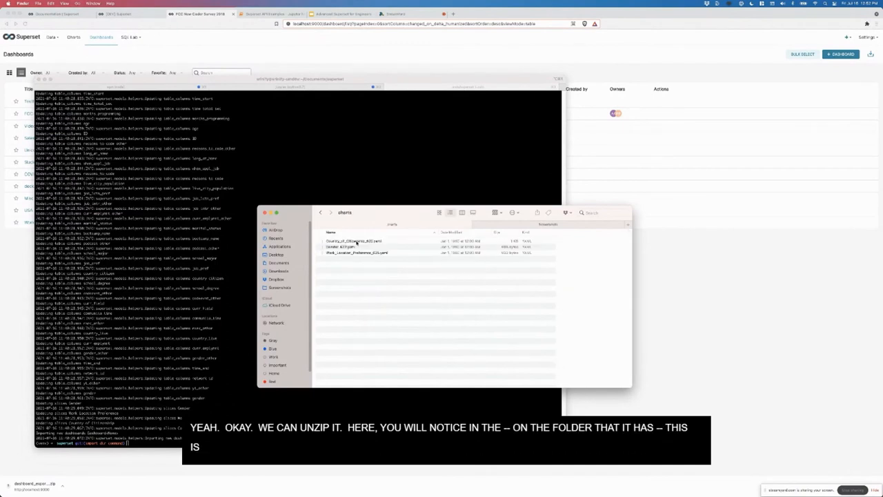
click(356, 246)
text(superset import-directory)
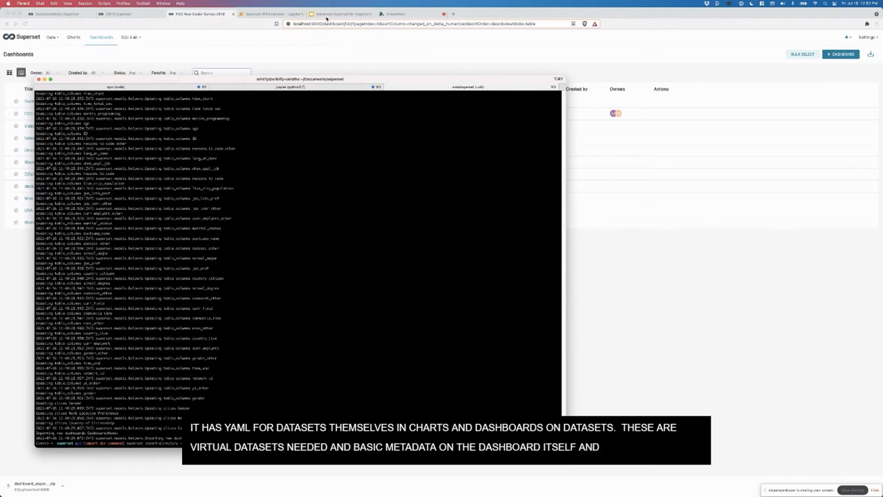
mouse_move(413, 298)
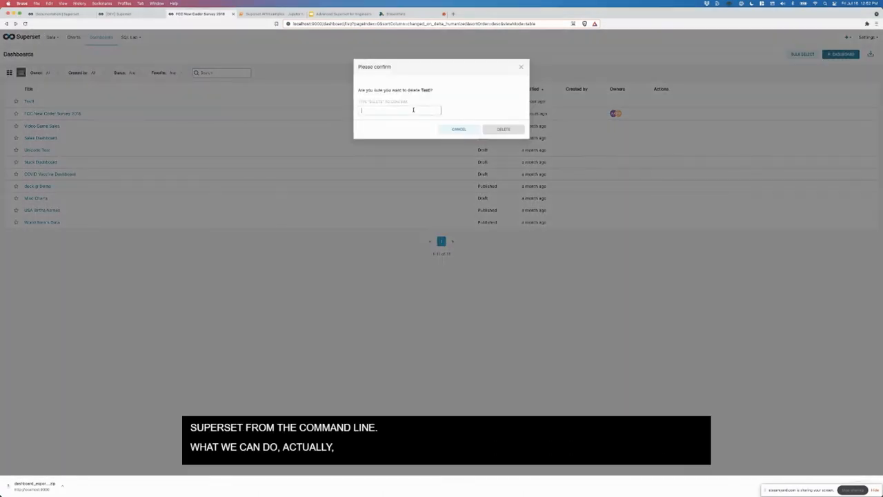
Confirm deletion of the Test! dashboard before re-importing it from the CLI.
click(502, 130)
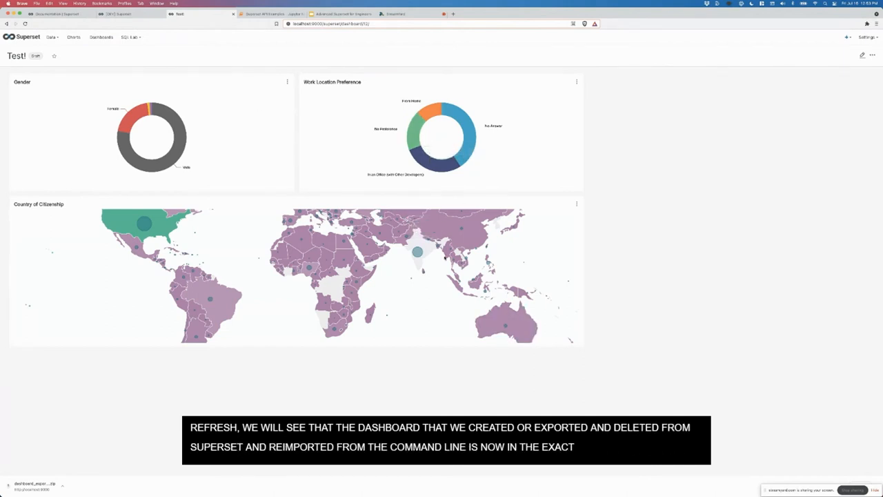
mouse_move(441, 160)
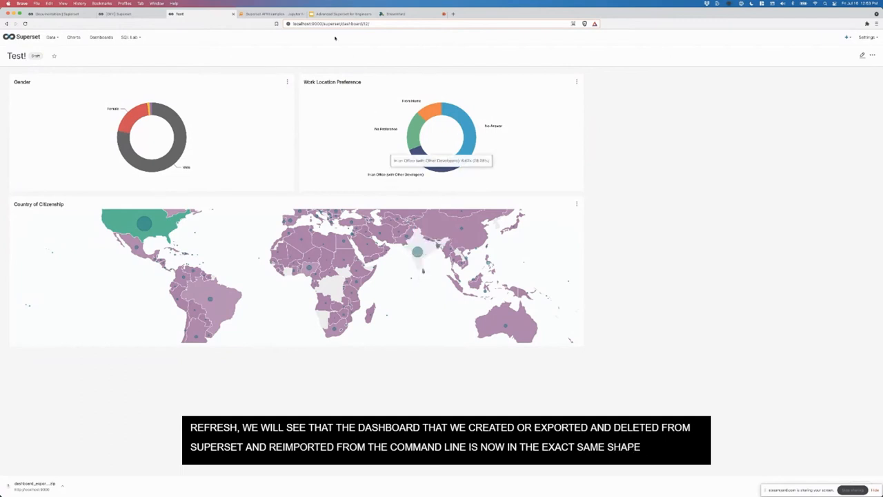
Switch back to the Google Slides tab showing the Other Advanced Features slide.
click(338, 14)
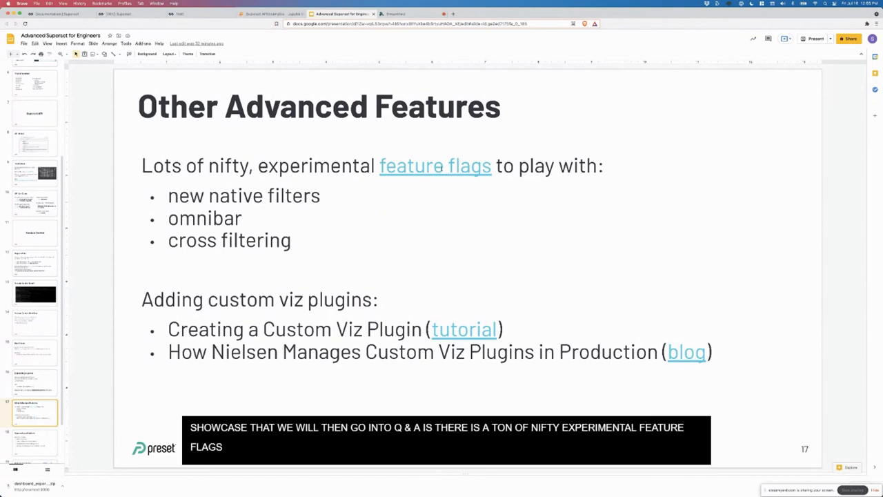
Follow the slide's 'feature flags' link to FEATURE_FLAGS.md on GitHub.
click(435, 165)
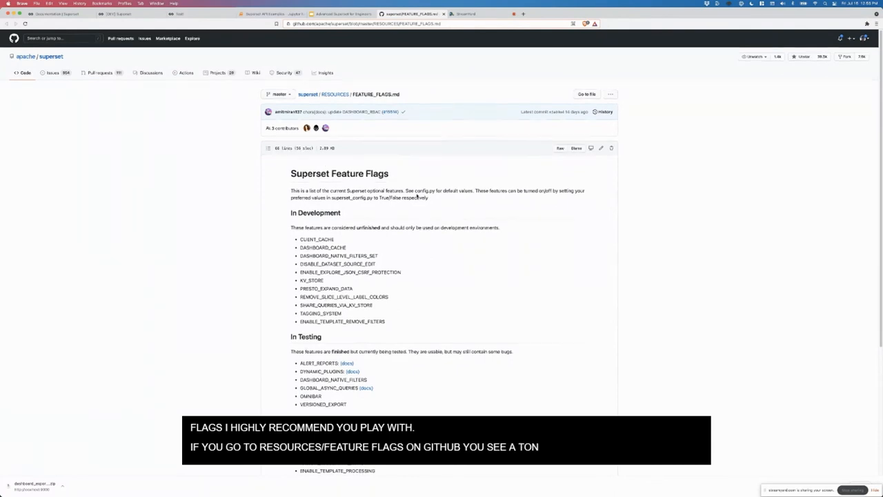
Review the in-development, in-testing and stable flag lists on GitHub, then return to the slides.
scroll(down, 3)
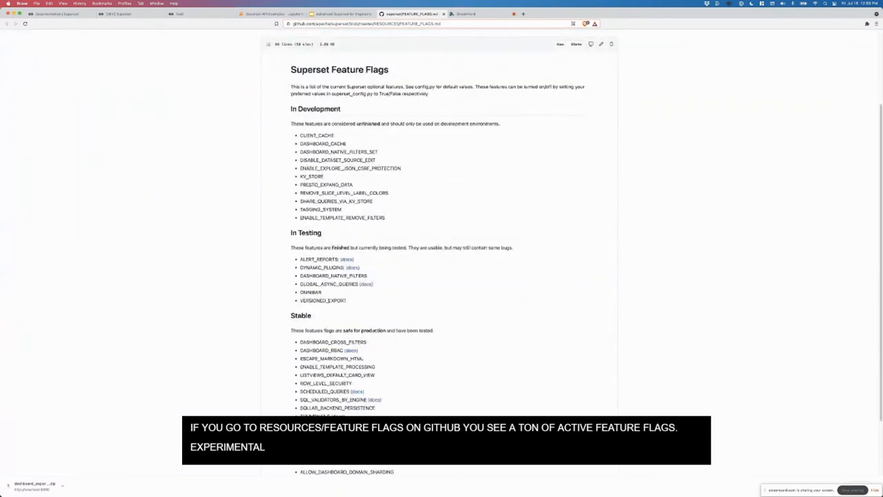
double_click(323, 301)
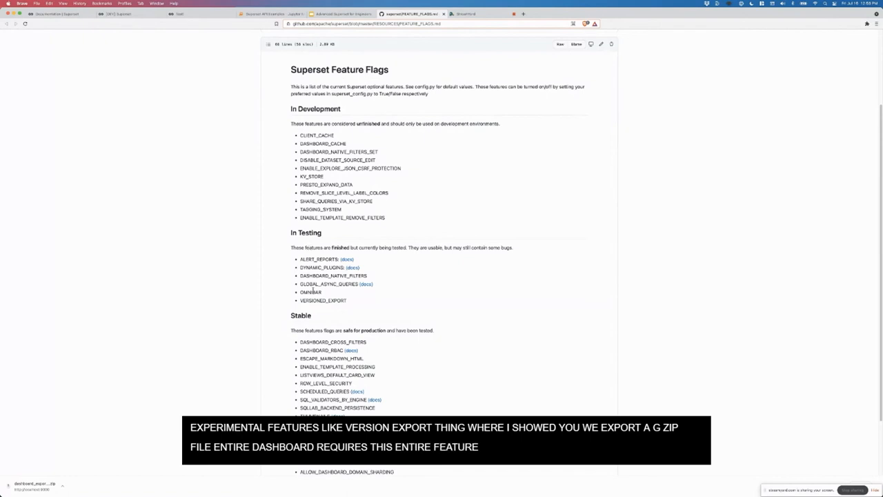
double_click(311, 292)
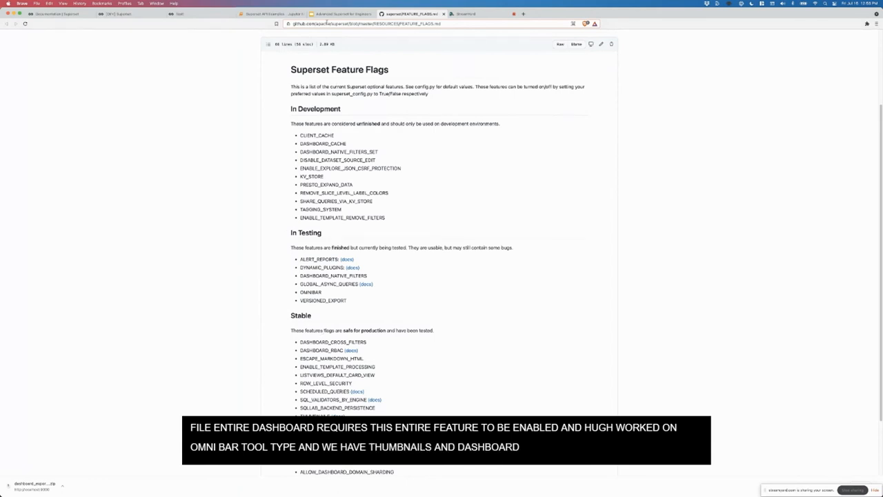
mouse_move(338, 13)
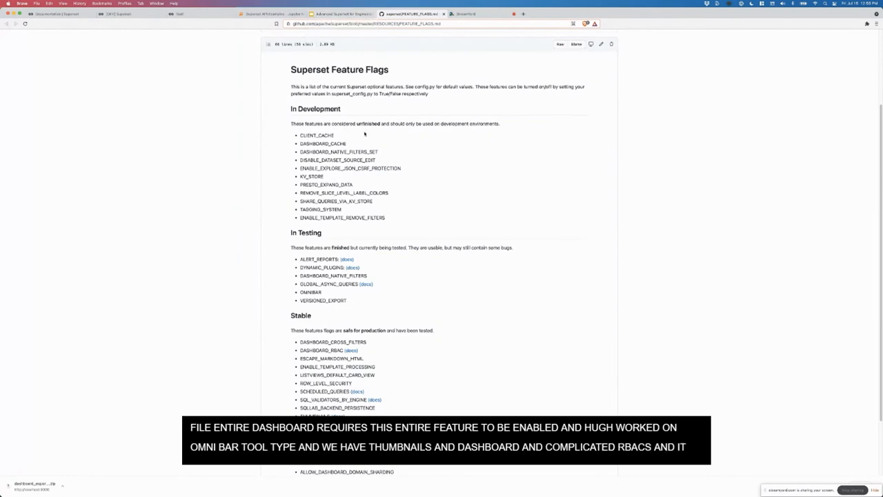
mouse_move(360, 138)
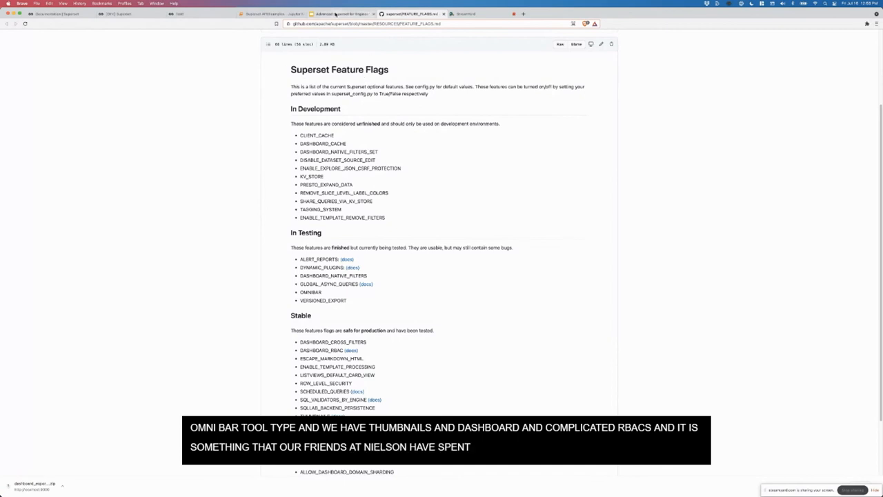
click(338, 14)
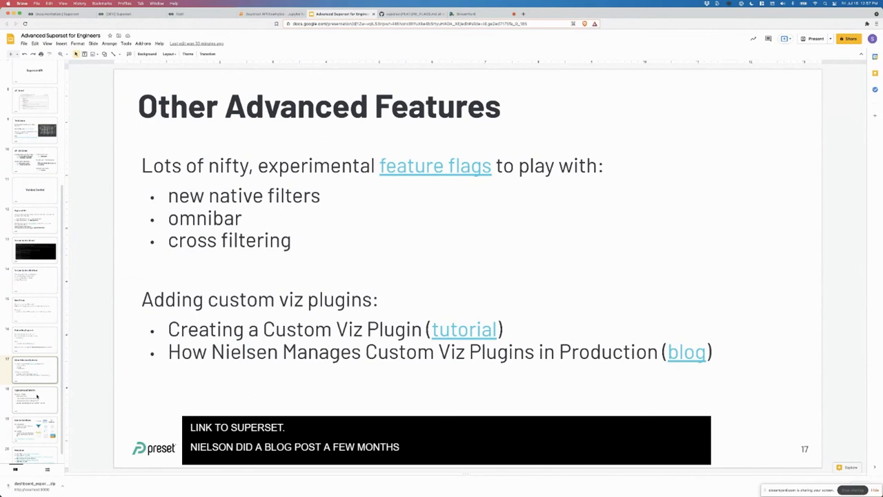
Advance from Other Advanced Features to the Superset as a Platform slide.
click(34, 401)
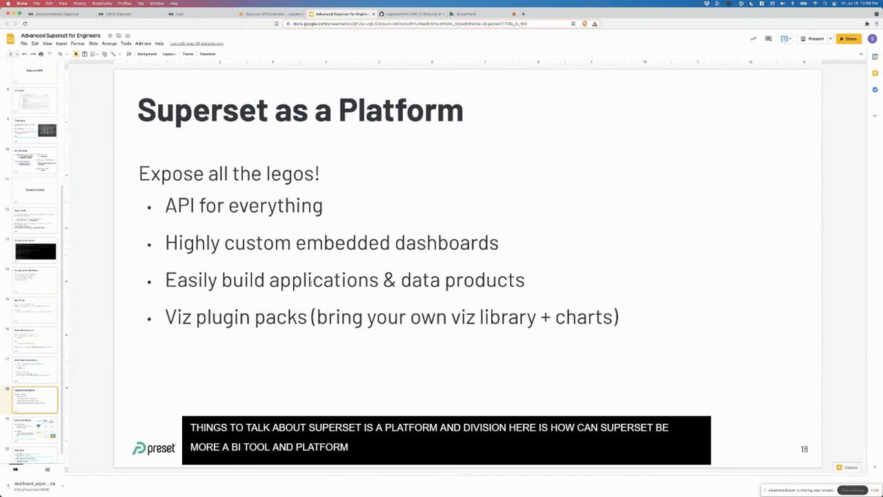
Present the Superset as a Platform slide, typing 'FOR DEVELOPING' and 'ANALYTICS'.
text(FOR DEVELOPING)
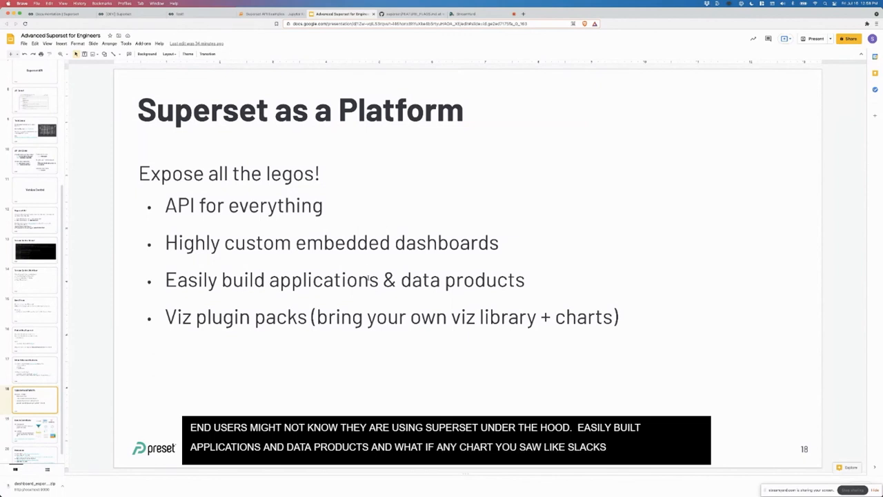
text(ANALYTICS)
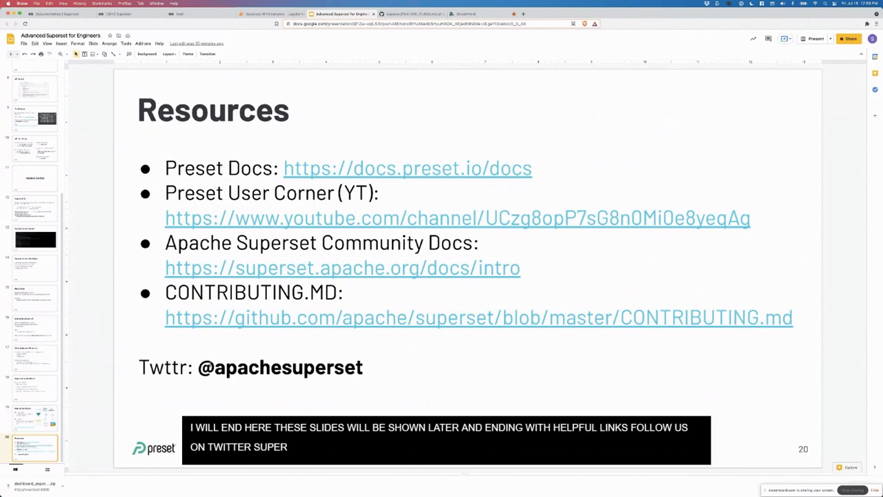
Wrap up on the Resources slide, typing 'SET' and 'TO SUPERSET'.
text(SET)
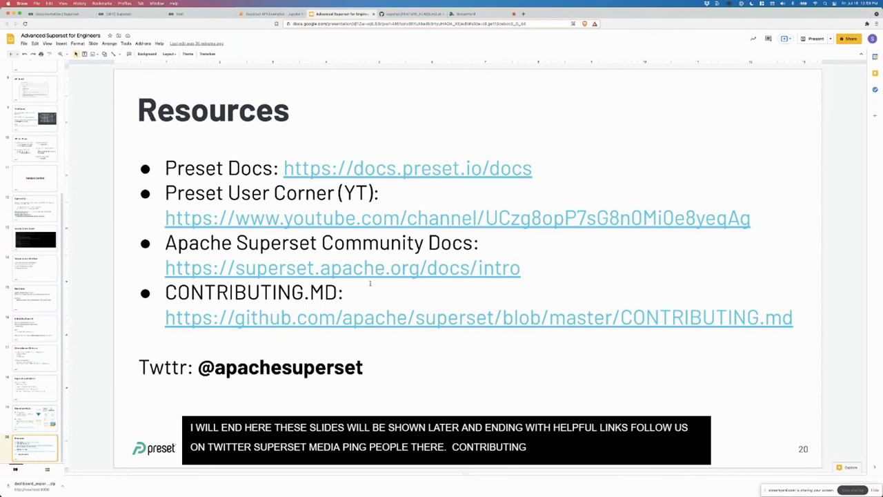
text(TO SUPERSET)
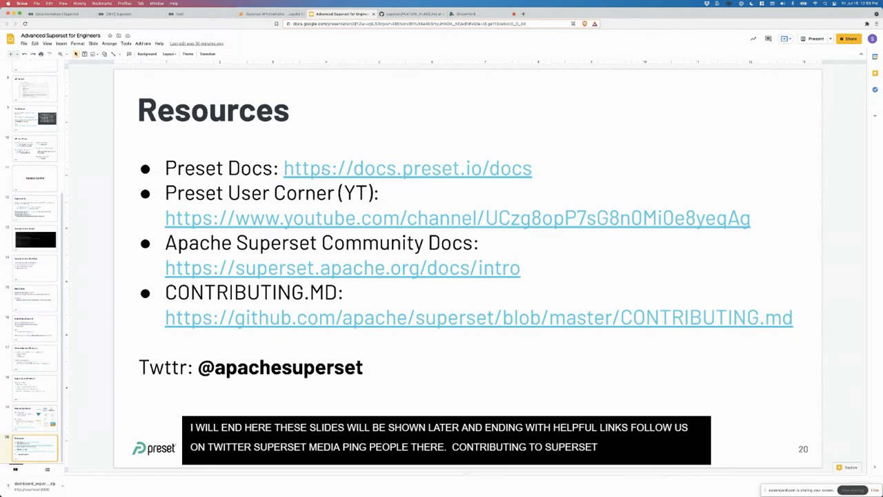